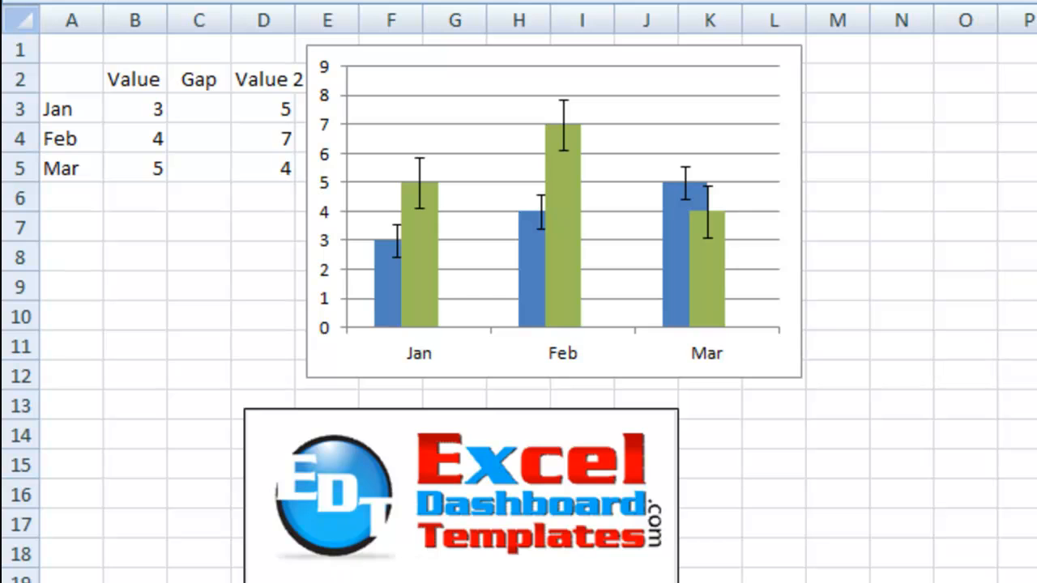
mouse_move(695, 543)
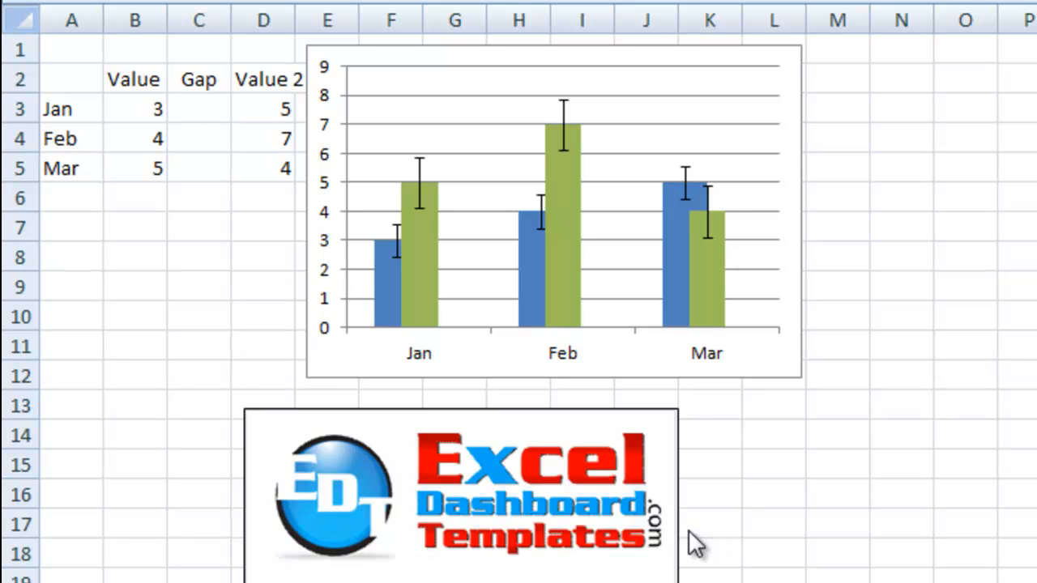
mouse_move(742, 489)
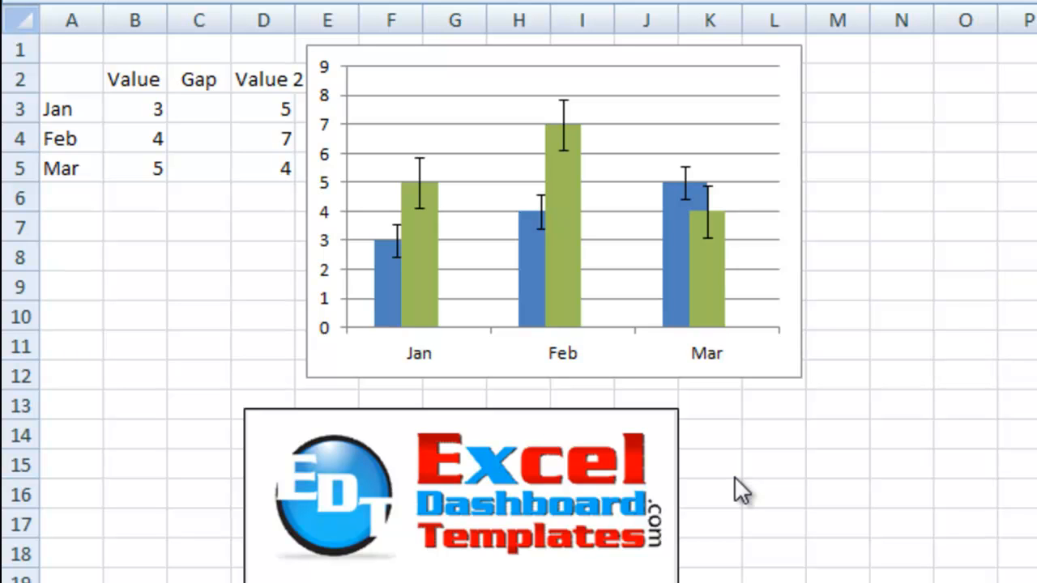
mouse_move(776, 456)
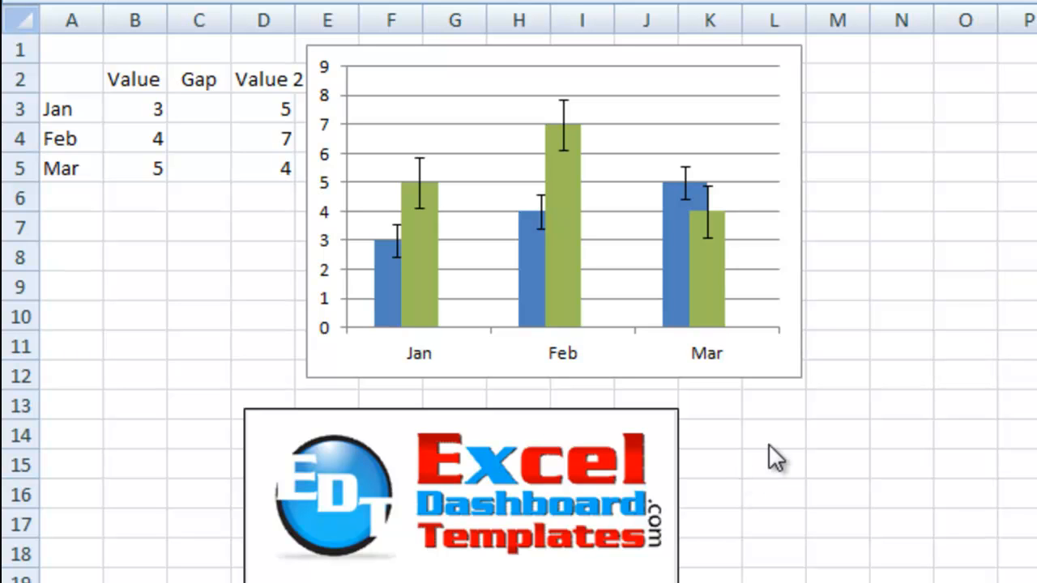
mouse_move(451, 420)
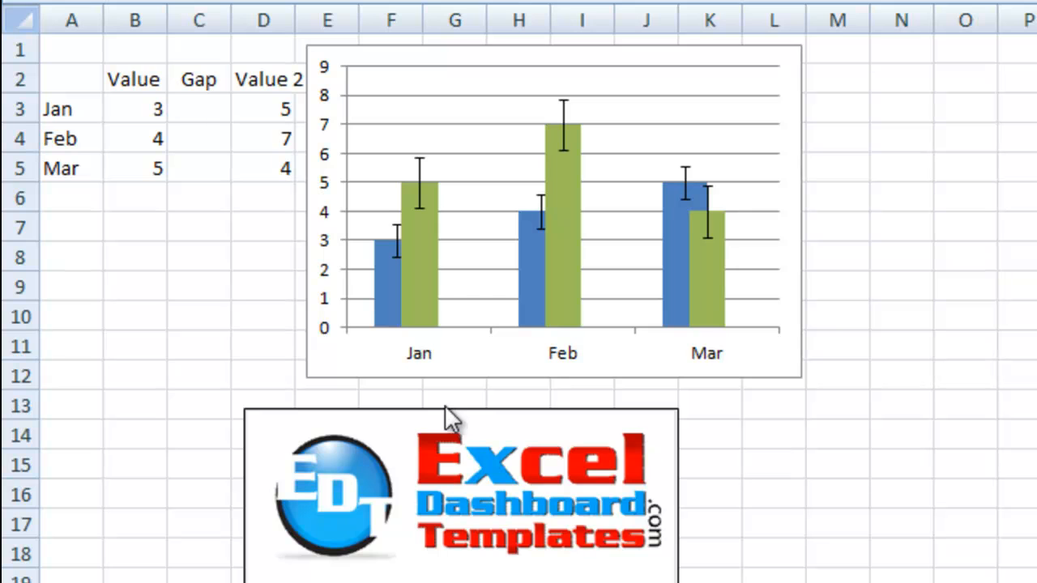
mouse_move(797, 429)
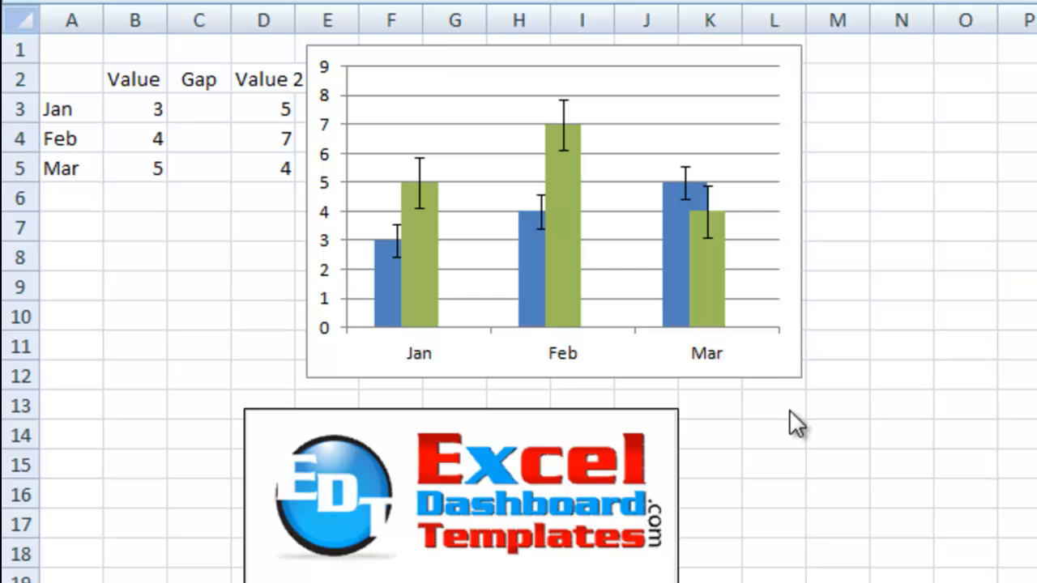
mouse_move(776, 387)
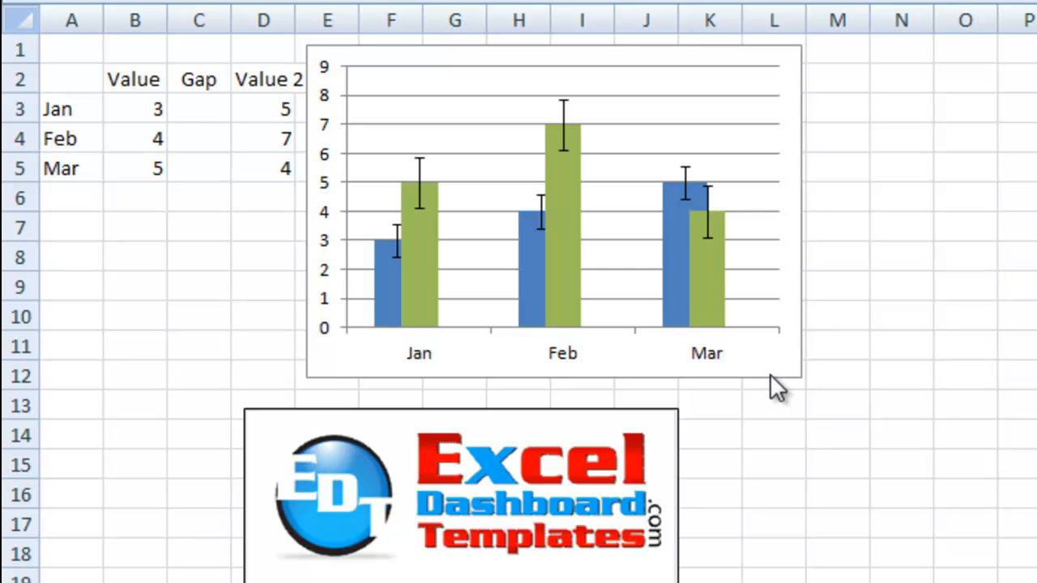
mouse_move(326, 133)
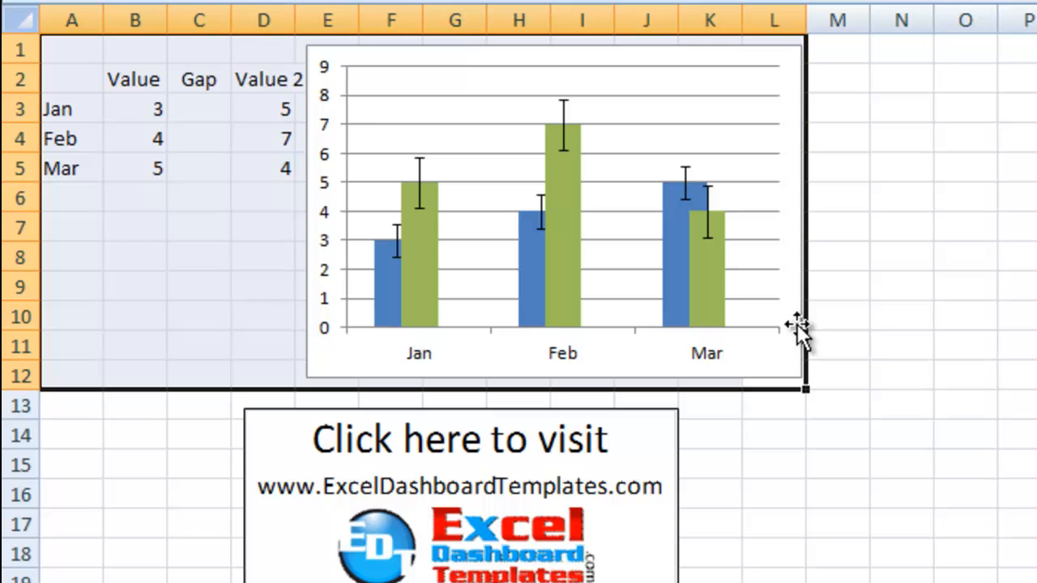
mouse_move(285, 136)
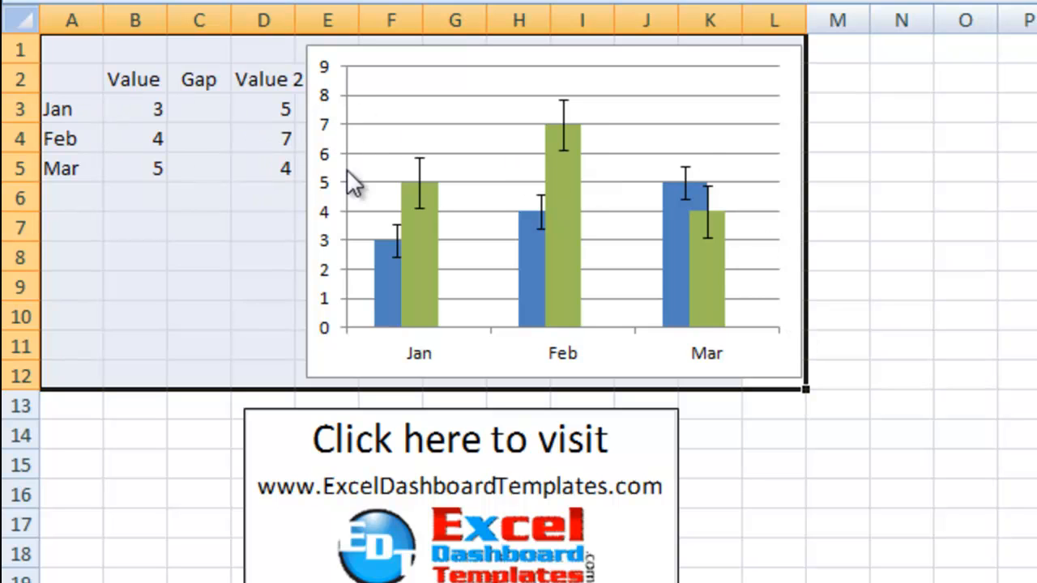
mouse_move(202, 84)
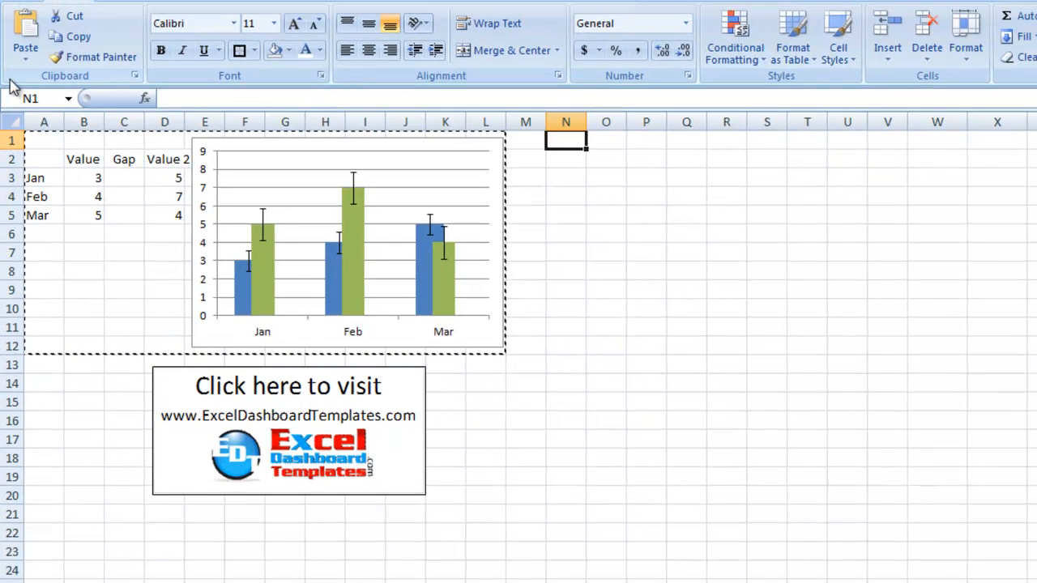
Step: Paste the copied A1:L12 table and chart at cell N1
click(348, 243)
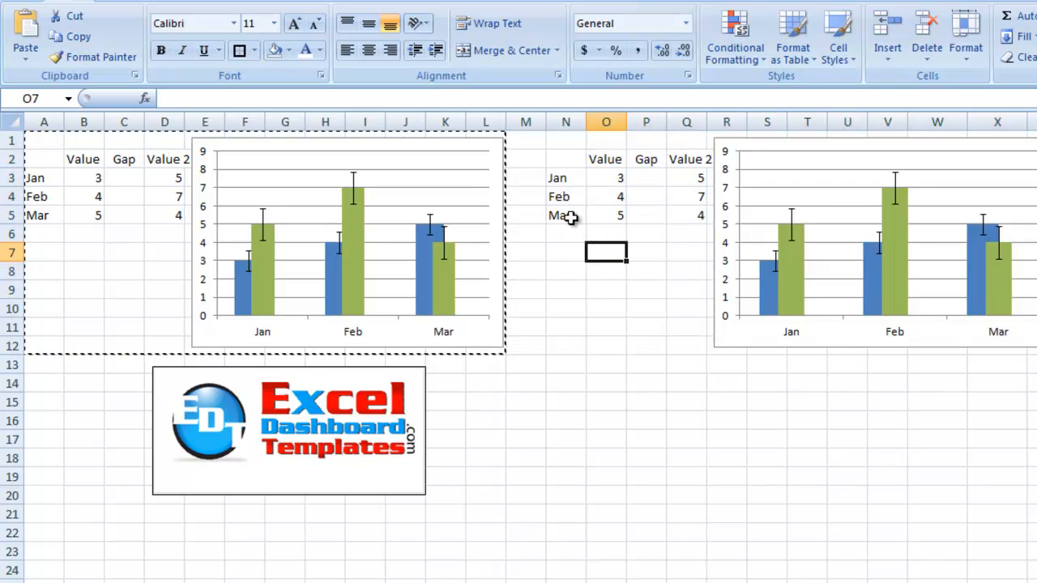
Step: Enter 44 and 55 as the copied table's Feb and Mar Values, then check the copied chart still references Sample!$A$3:$D$5
text(44)
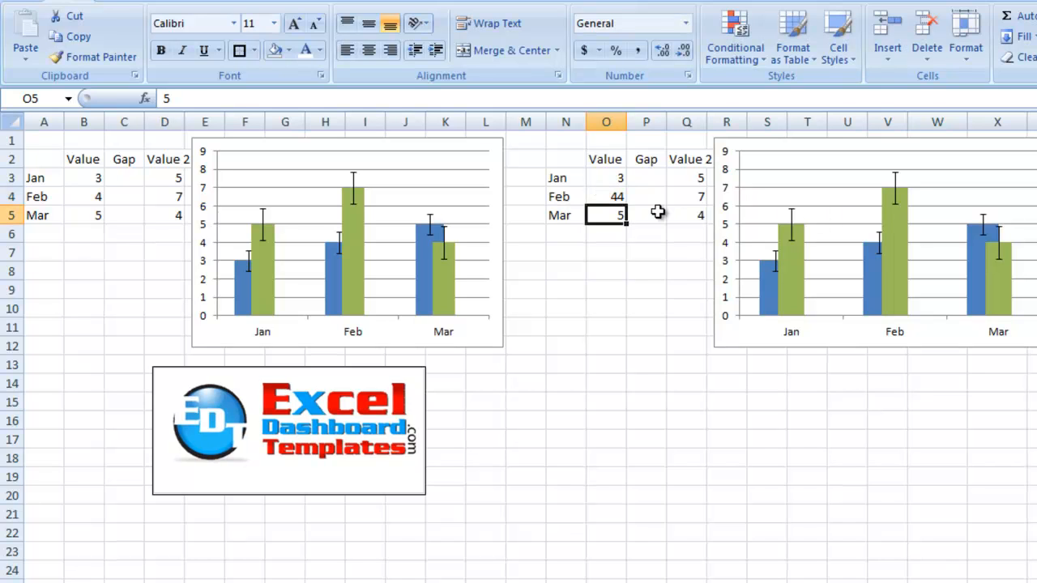
text(5)
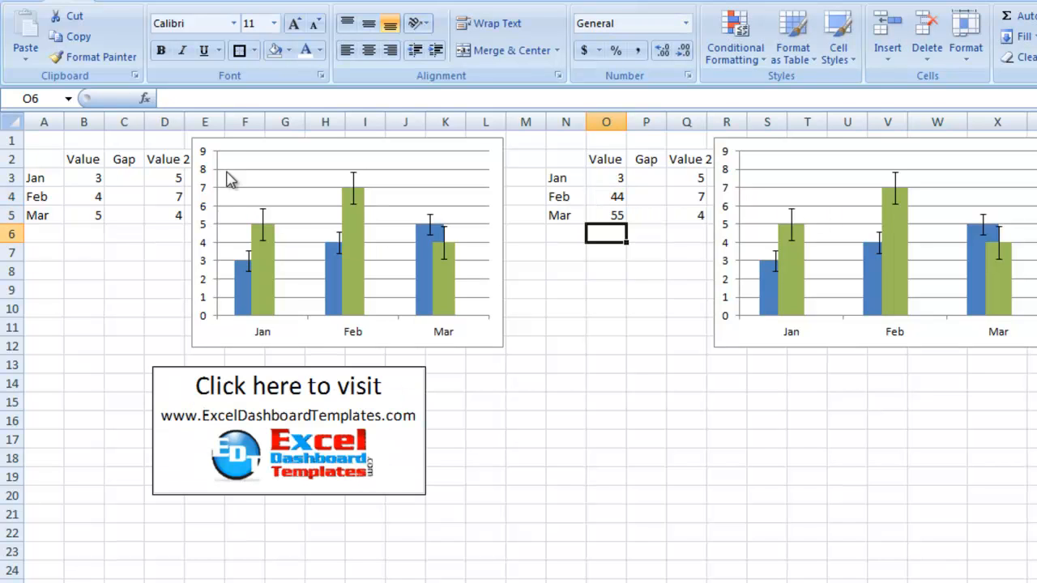
click(85, 177)
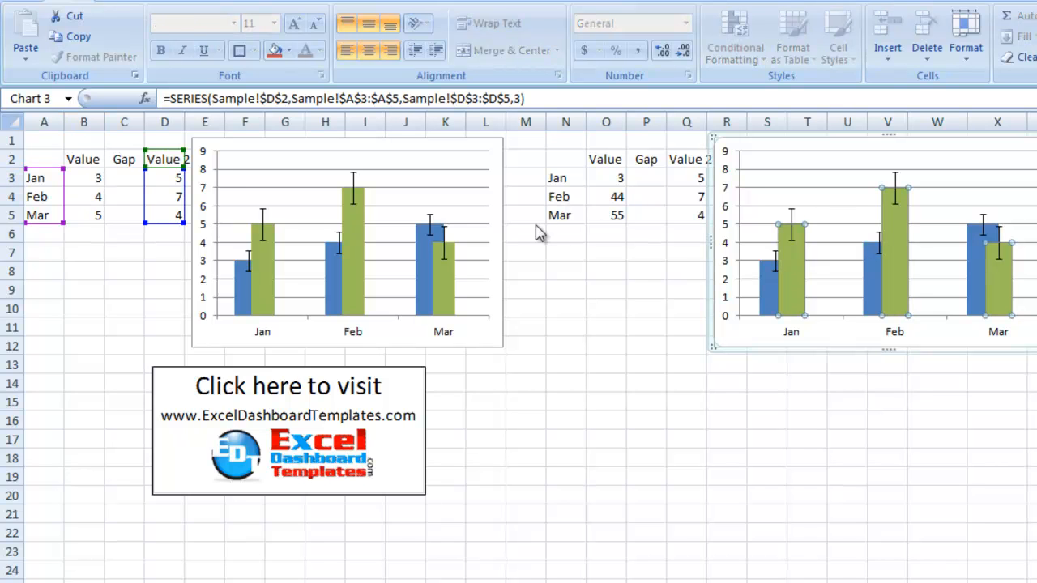
click(123, 196)
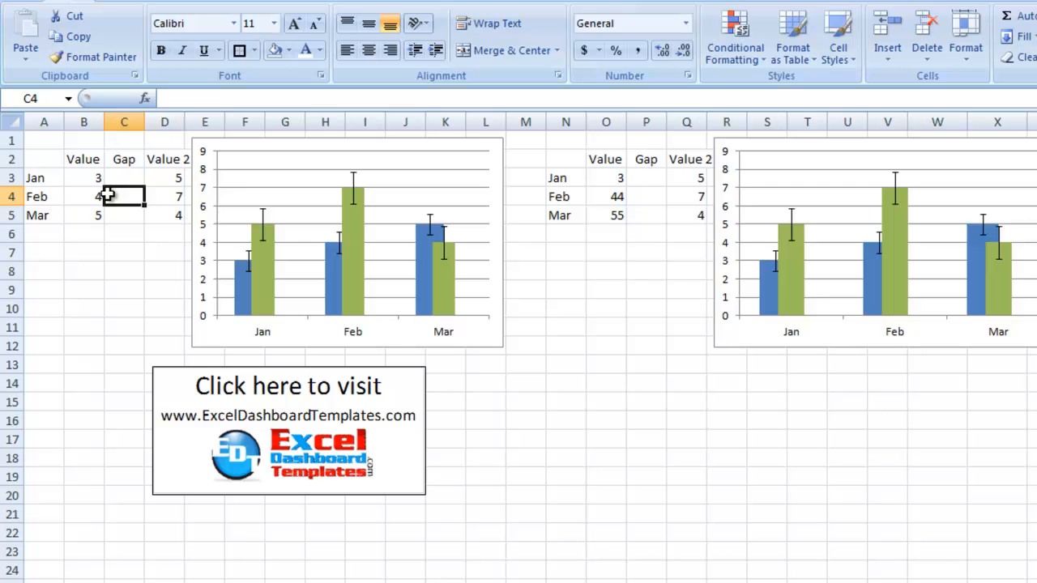
click(871, 243)
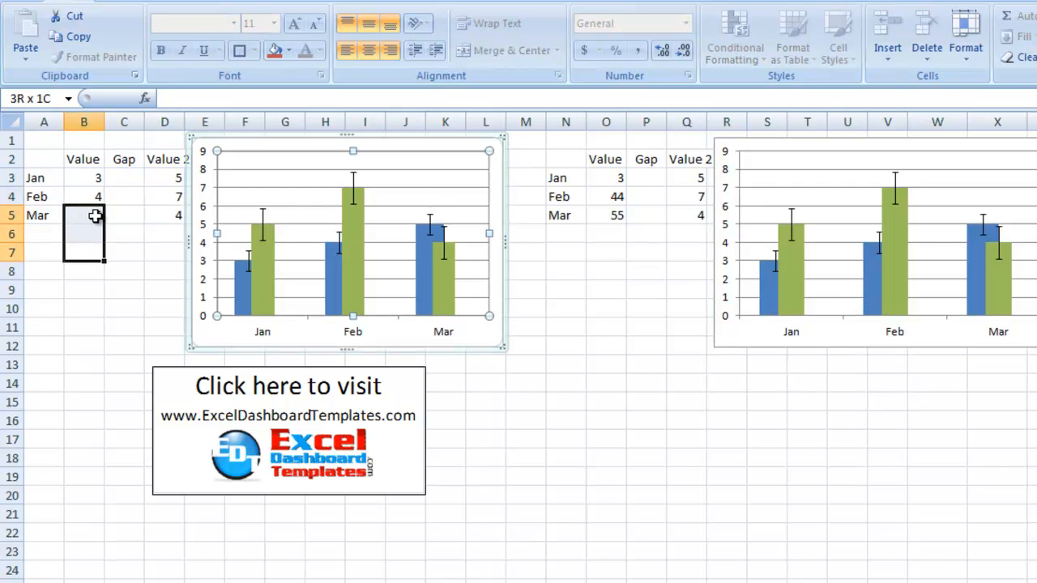
Step: Enter 11 in B4 and 12 in B3 so both charts redraw from the original data
click(85, 196)
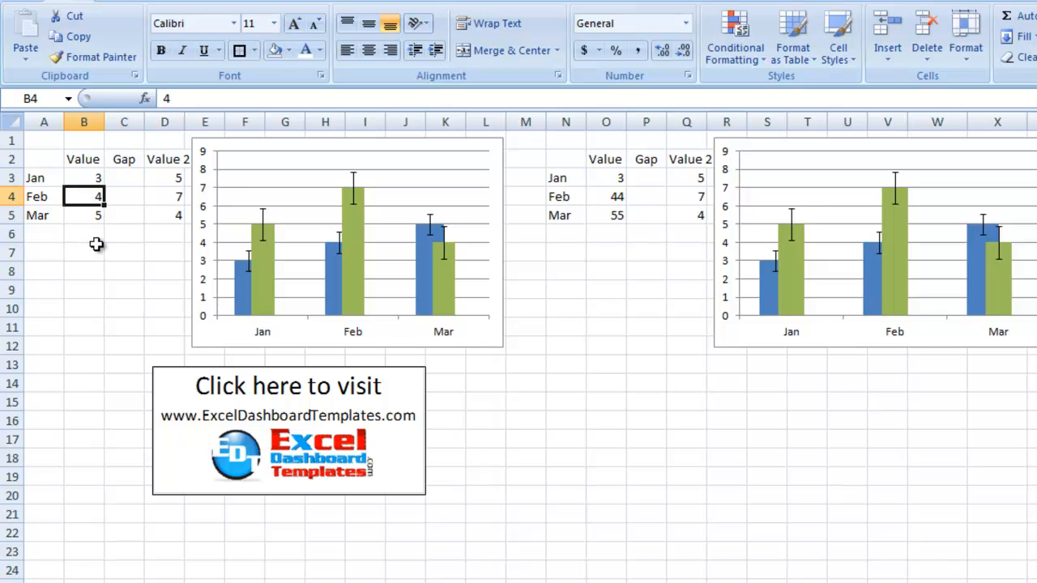
text(11)
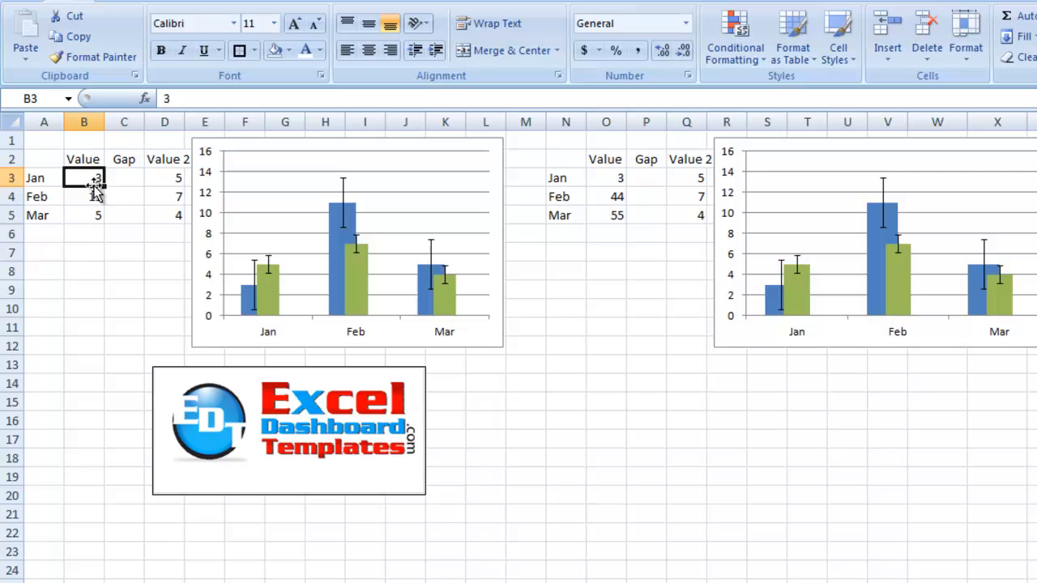
text(12)
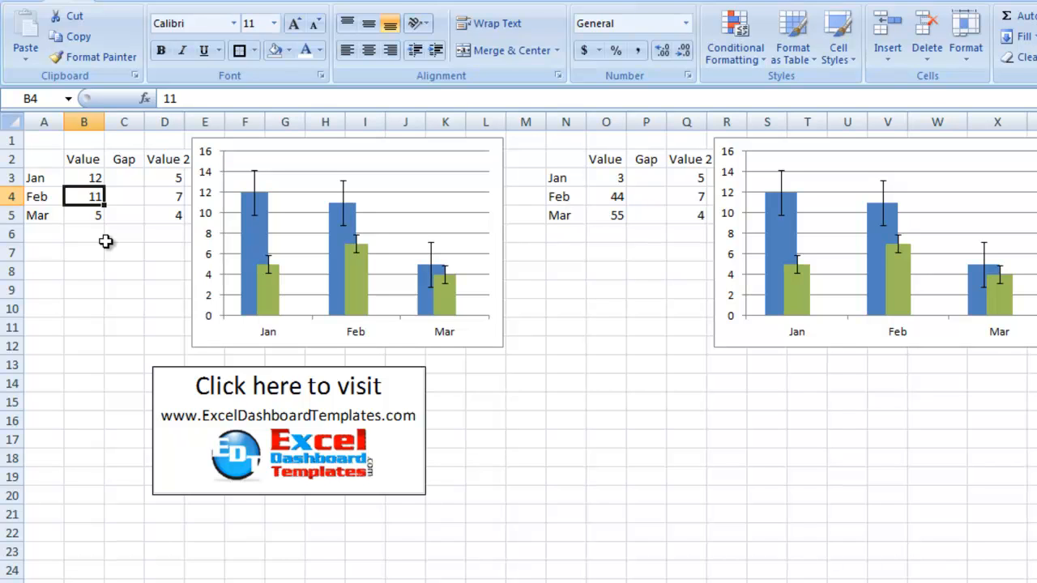
mouse_move(71, 180)
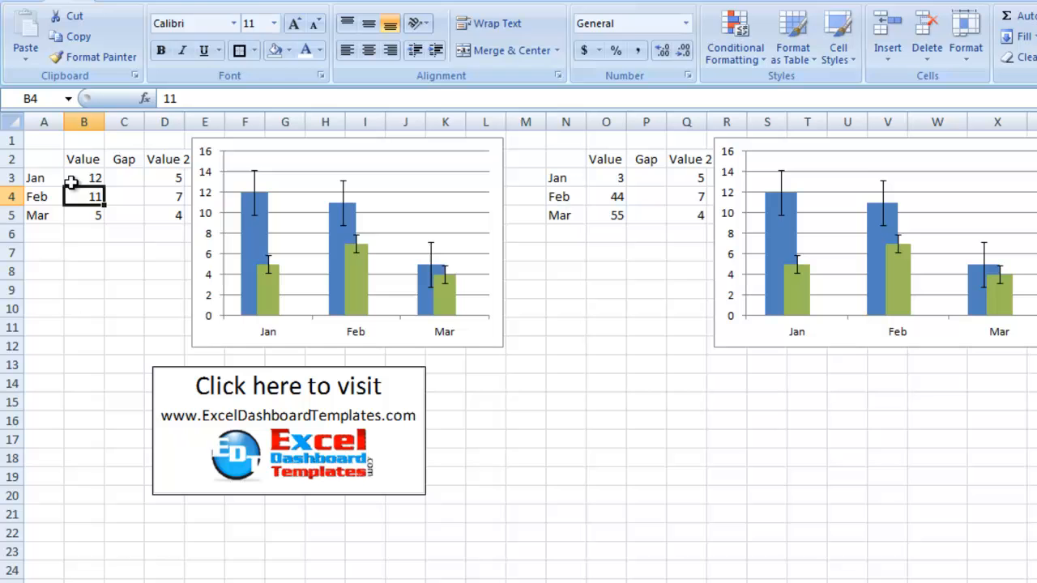
click(606, 177)
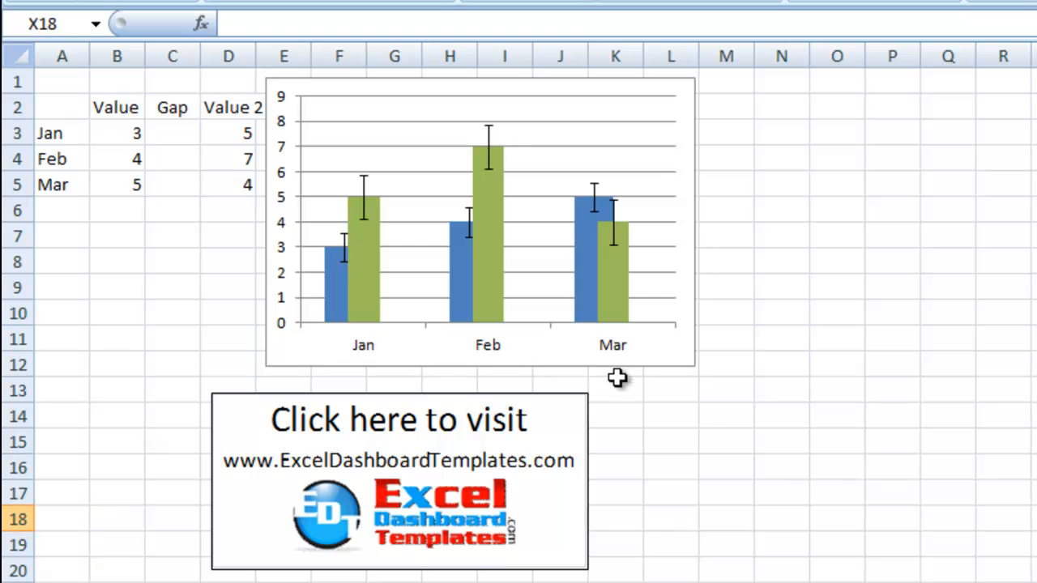
click(670, 364)
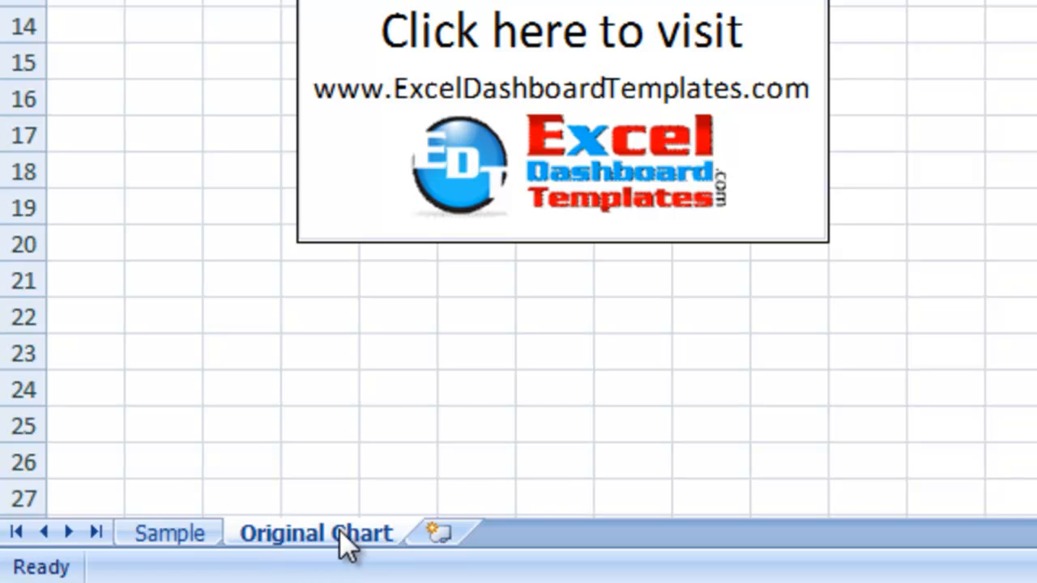
Step: Bring up Move or Copy for the Original Chart sheet from its tab menu
right_click(314, 533)
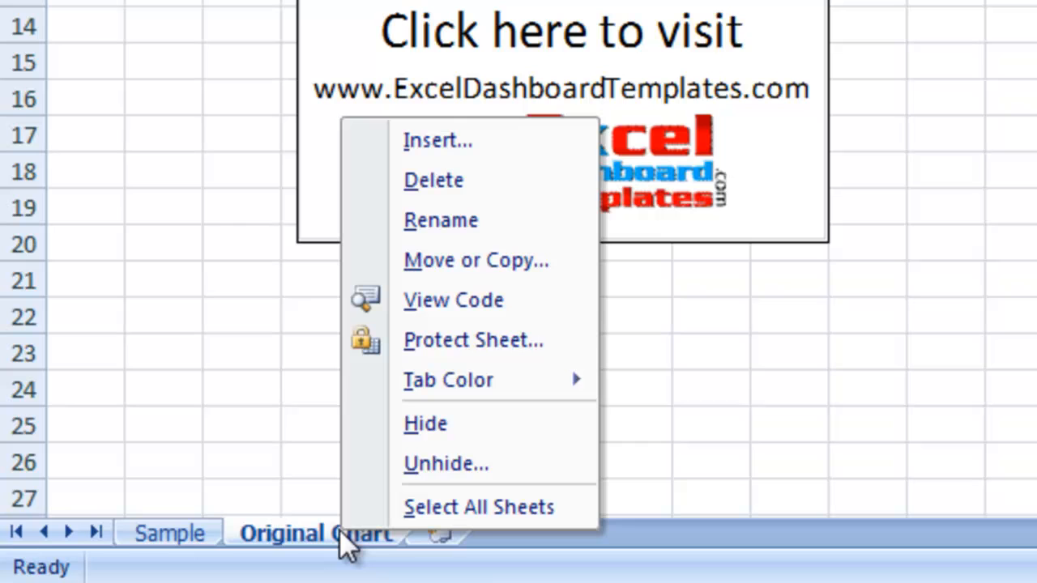
mouse_move(473, 259)
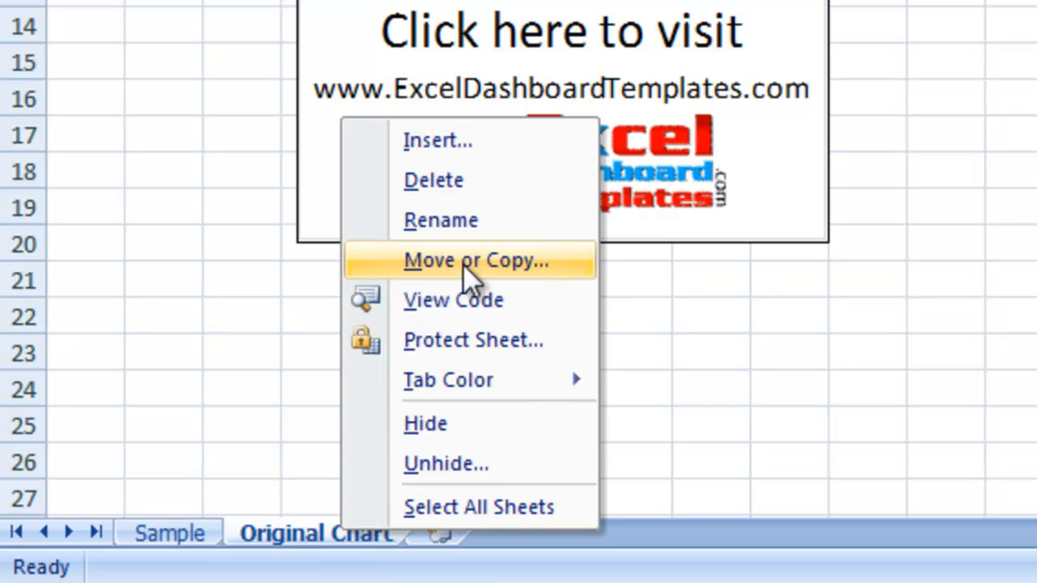
mouse_move(450, 283)
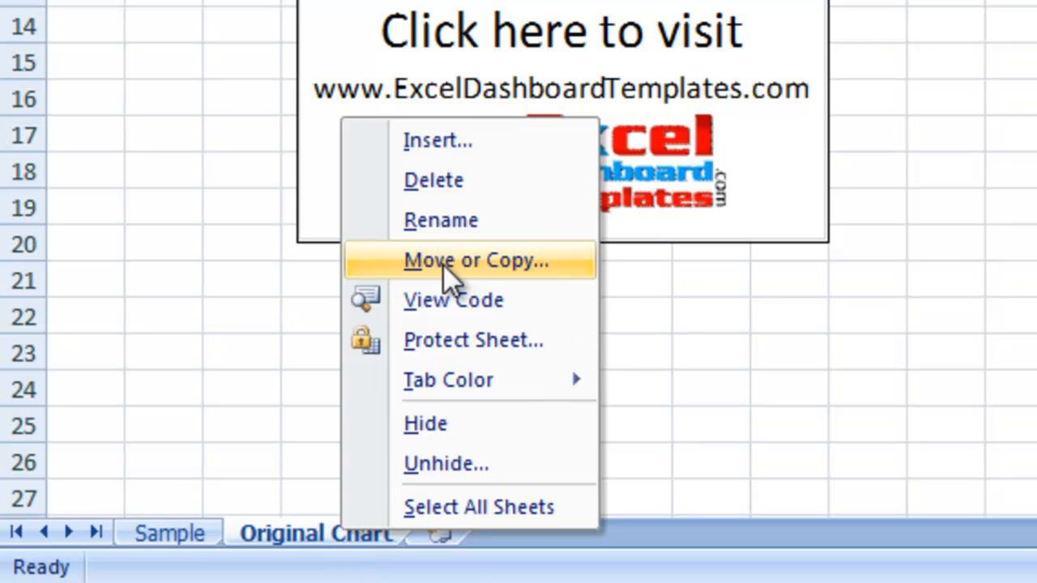
click(477, 260)
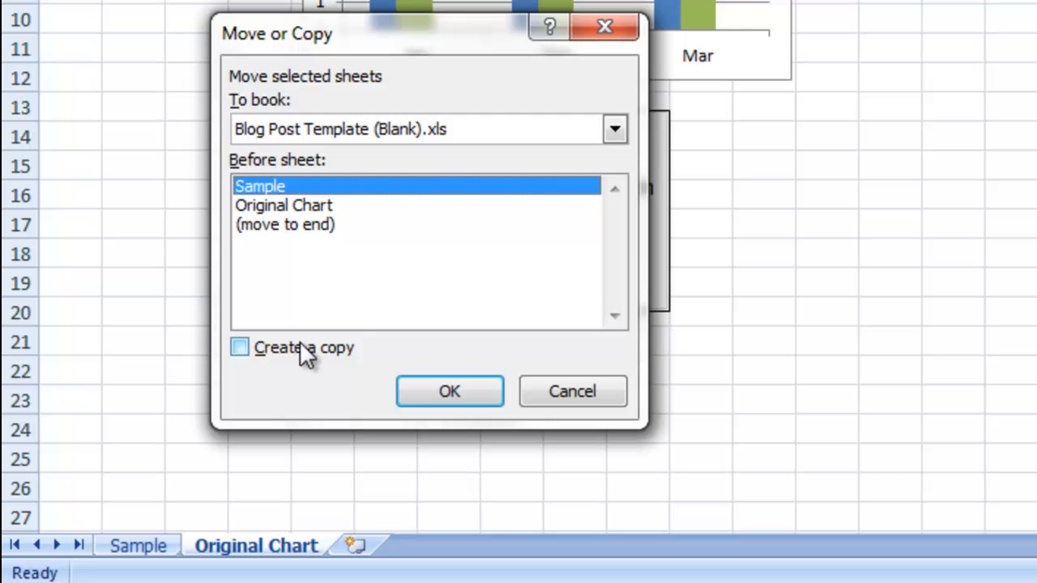
Step: Create a copy of Original Chart in the current workbook before Sample, producing Original Chart (2)
click(240, 347)
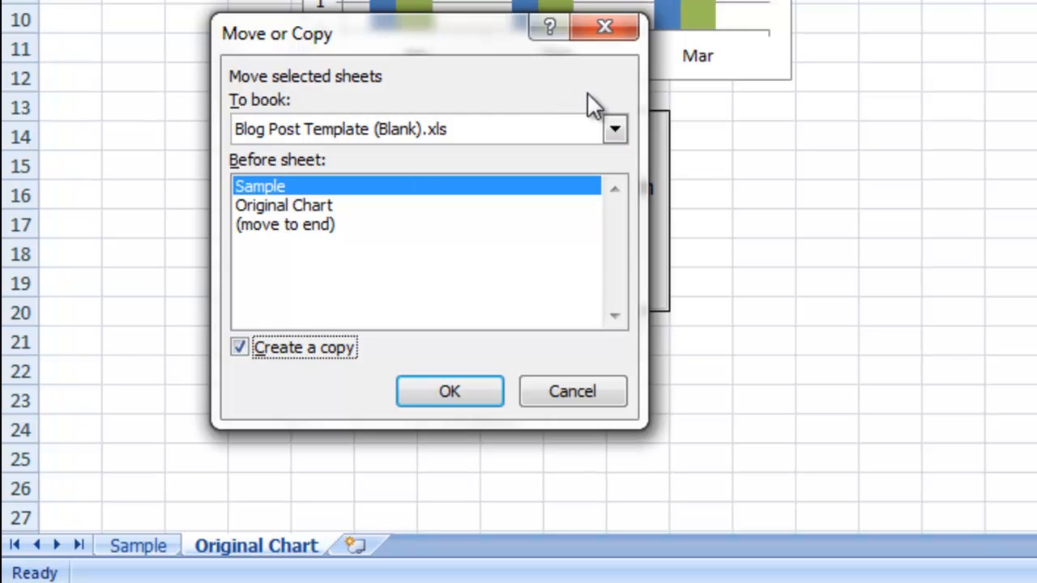
click(614, 129)
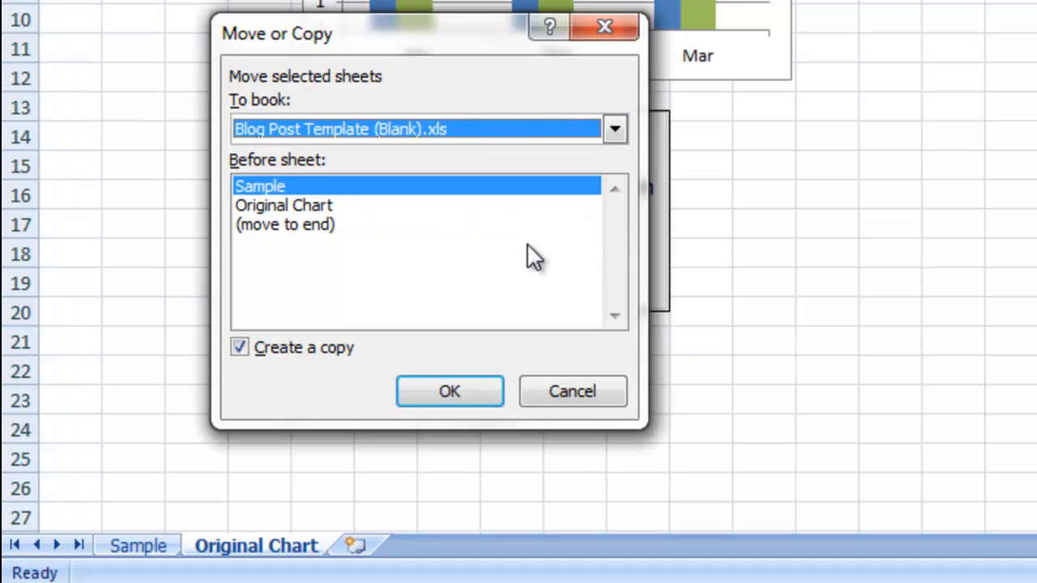
mouse_move(429, 381)
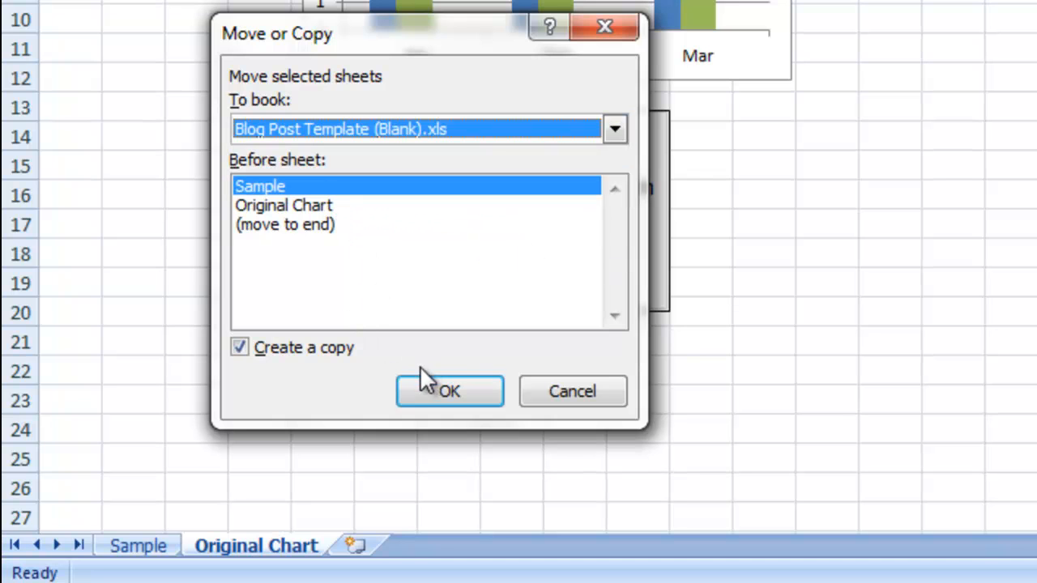
click(449, 391)
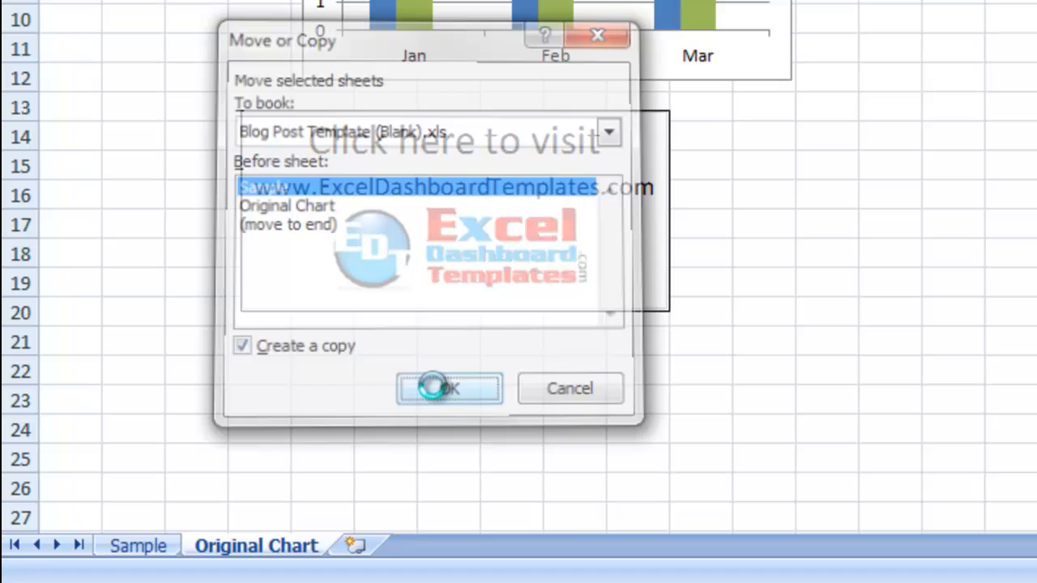
click(447, 389)
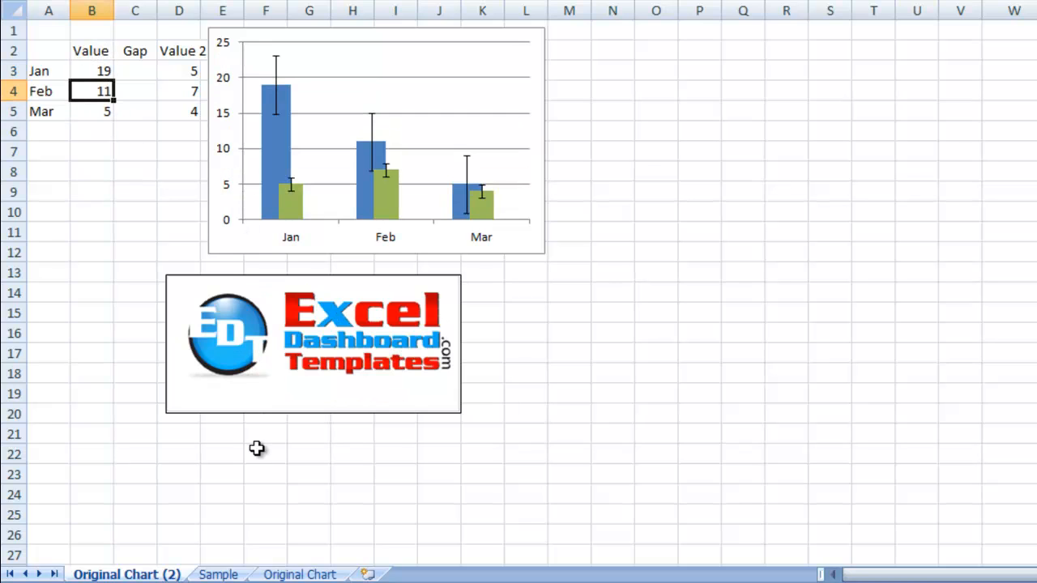
Step: Switch to the Original Chart sheet to confirm its Values still read 3, 4 and 5
click(298, 573)
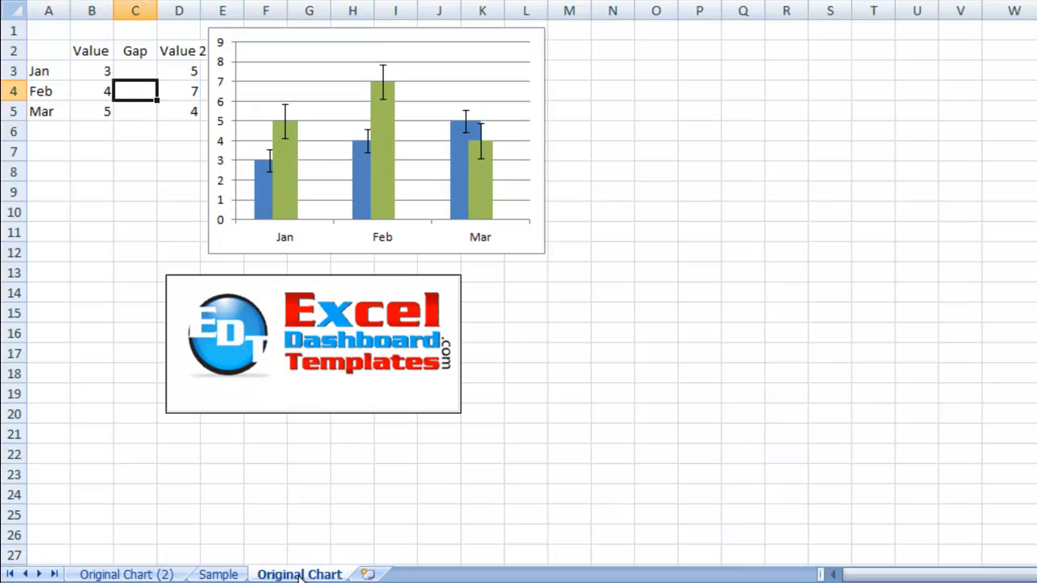
mouse_move(91, 78)
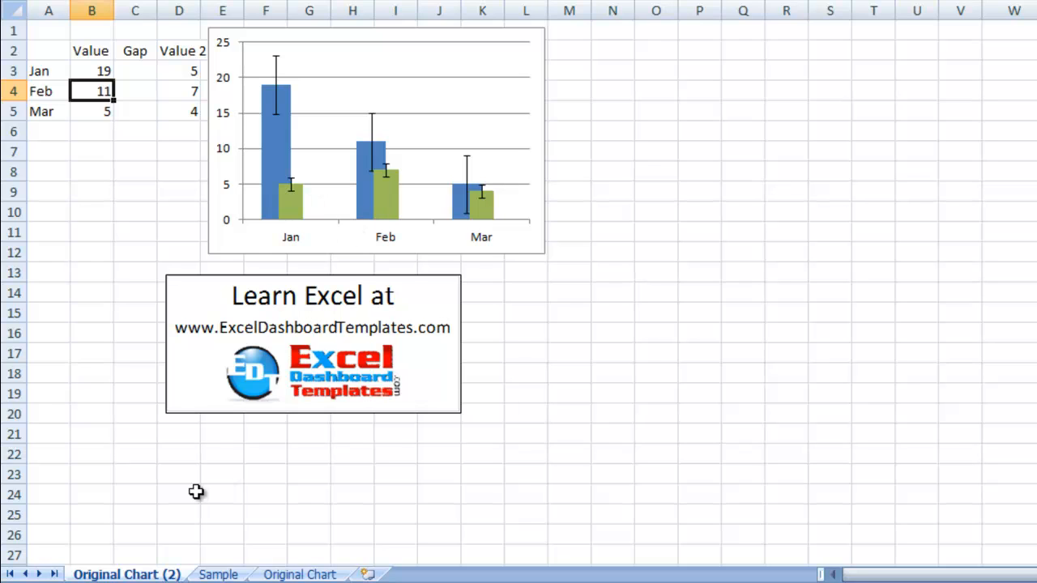
mouse_move(311, 418)
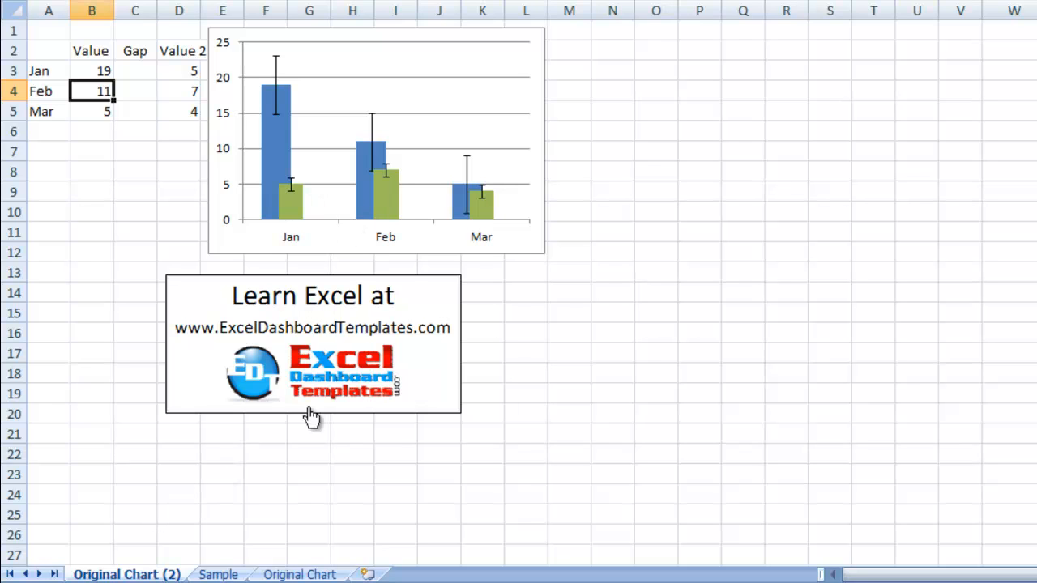
mouse_move(551, 265)
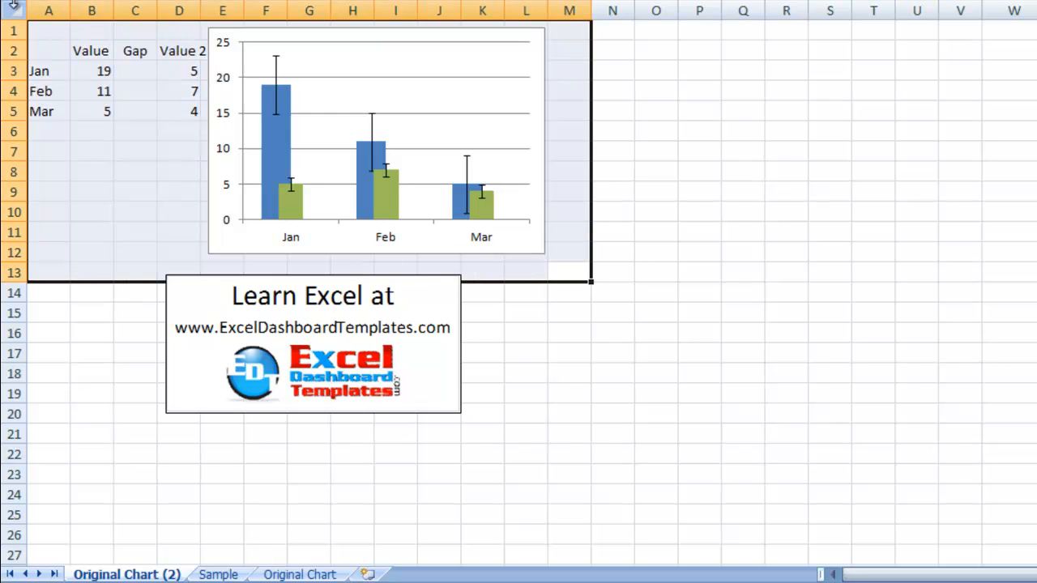
mouse_move(674, 71)
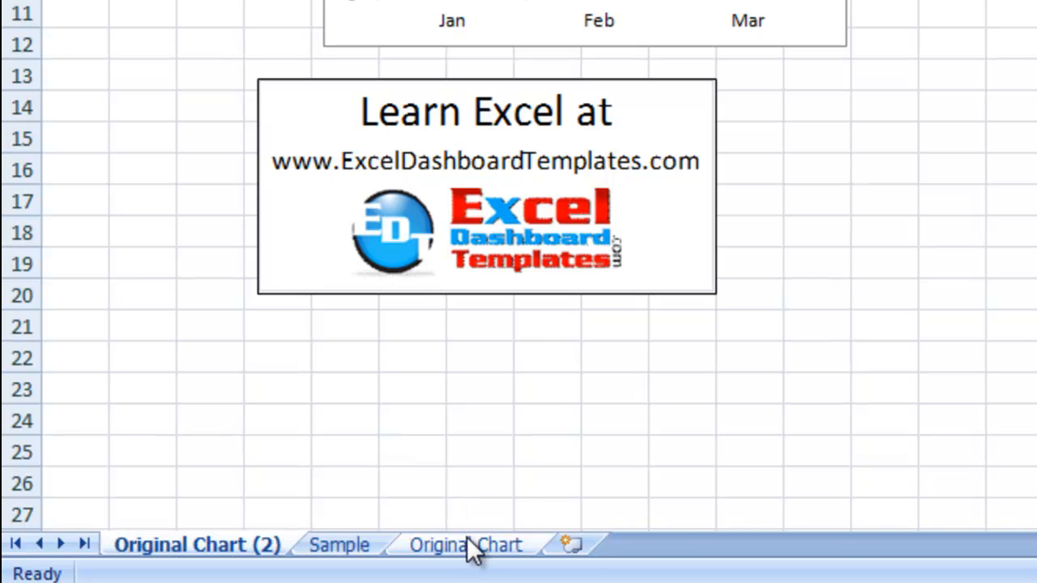
right_click(466, 545)
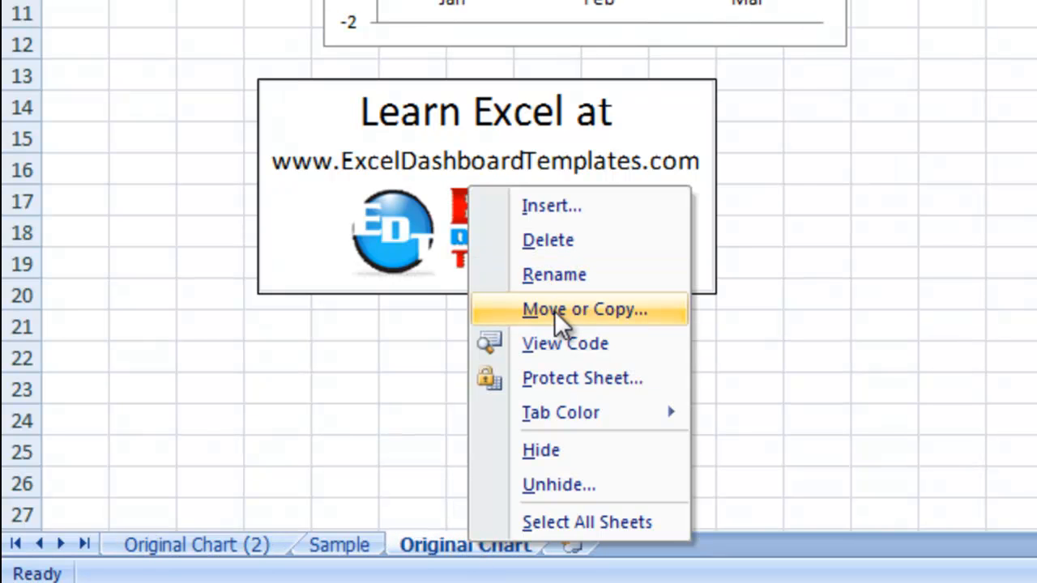
click(585, 308)
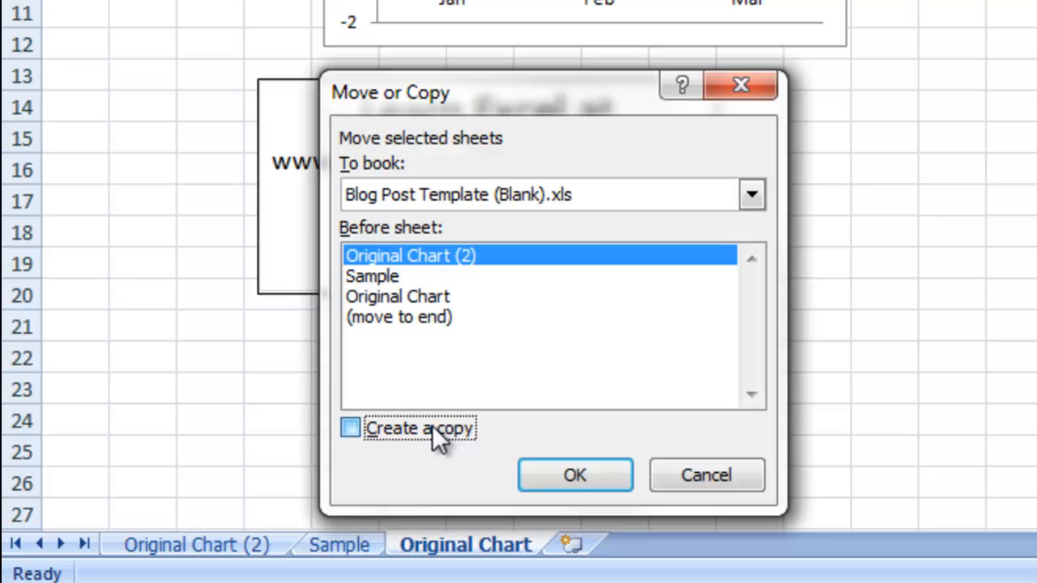
click(350, 428)
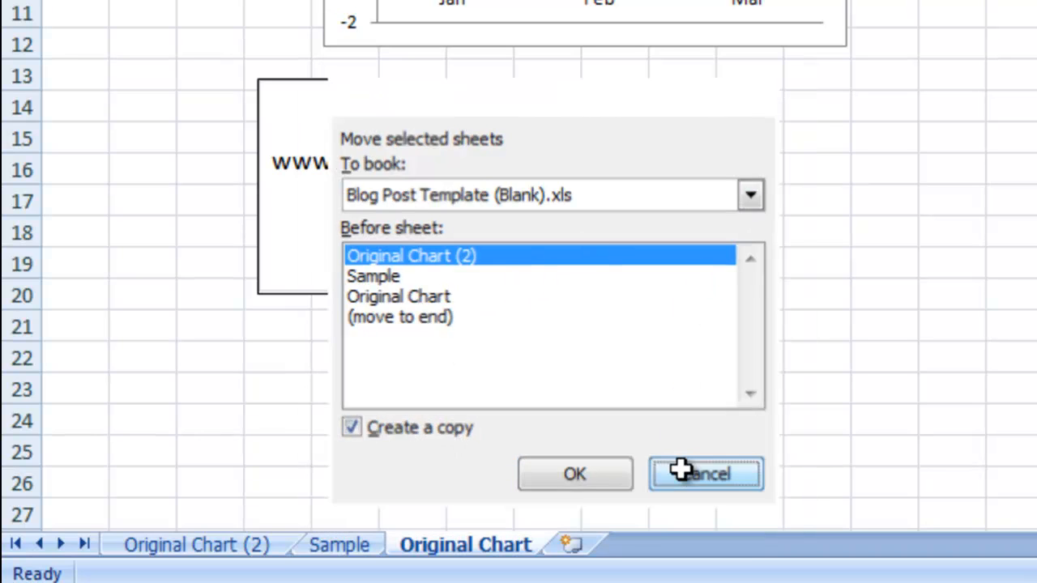
click(703, 473)
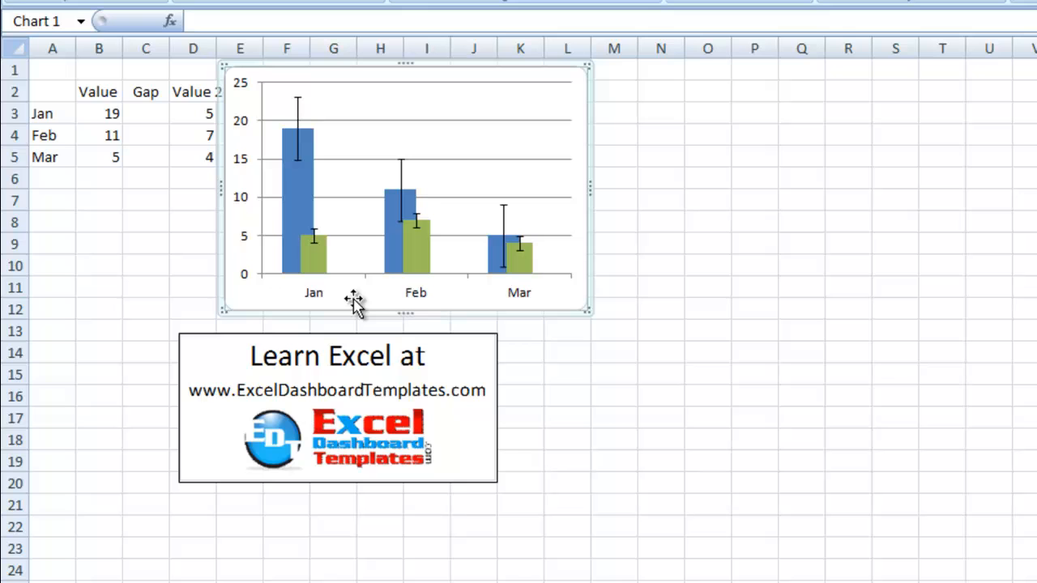
click(181, 110)
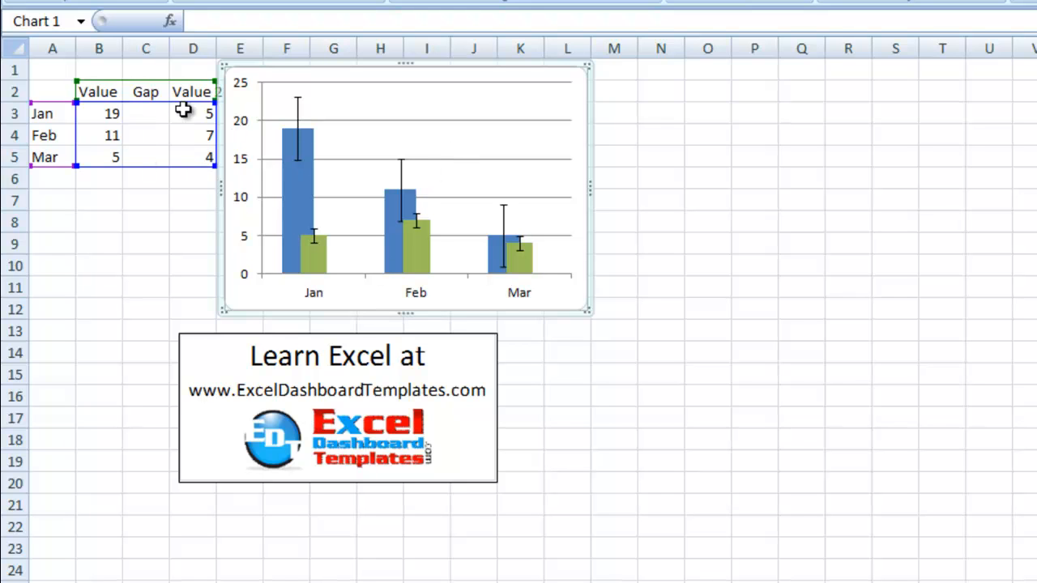
mouse_move(452, 170)
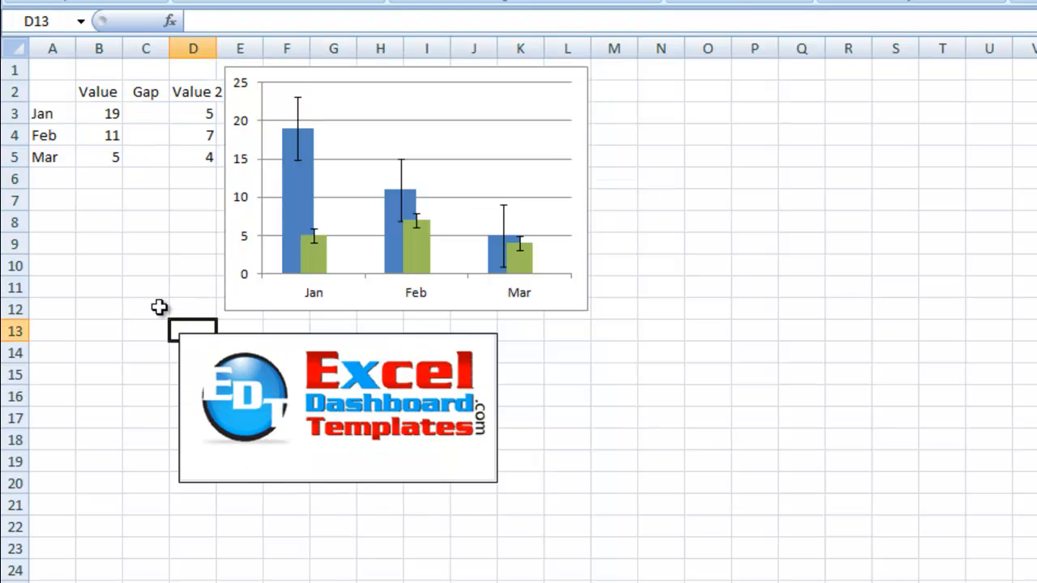
mouse_move(381, 450)
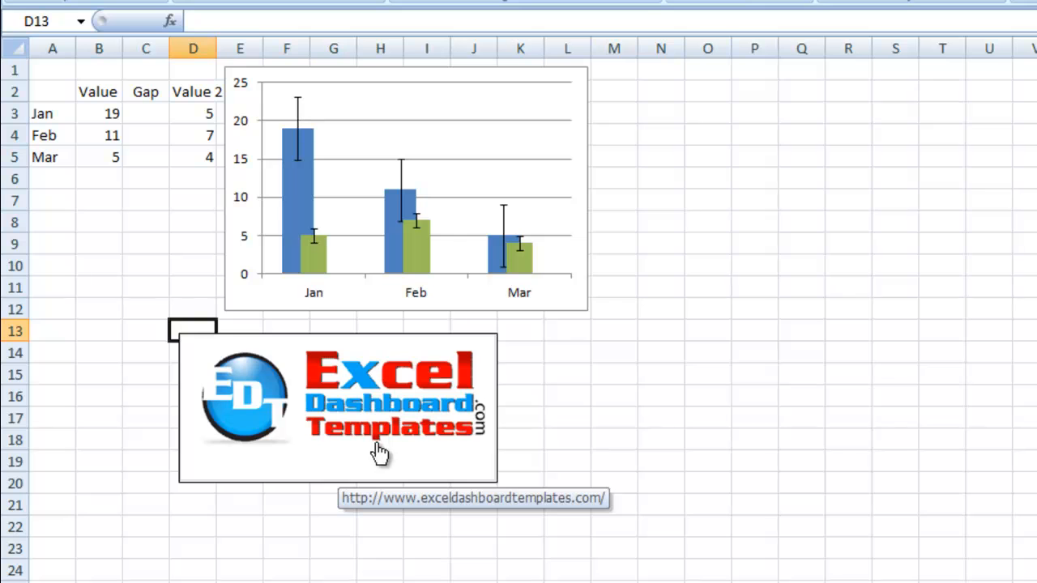